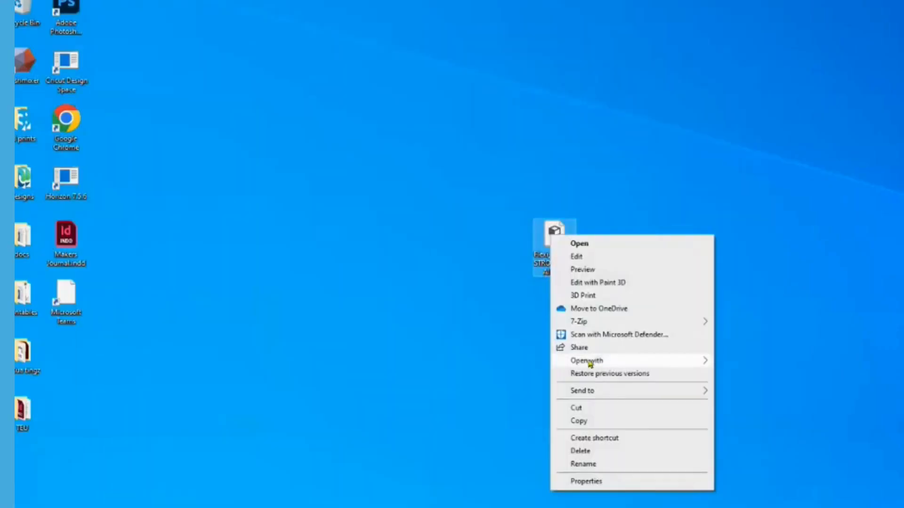
Step: Open the Flexi Raptor STL file from the desktop so it loads into Cura
left_click(587, 361)
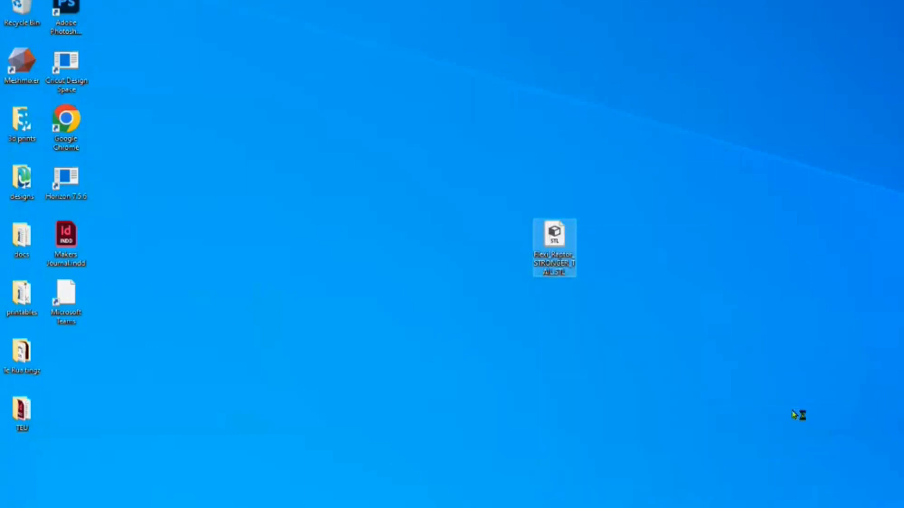
double_click(554, 234)
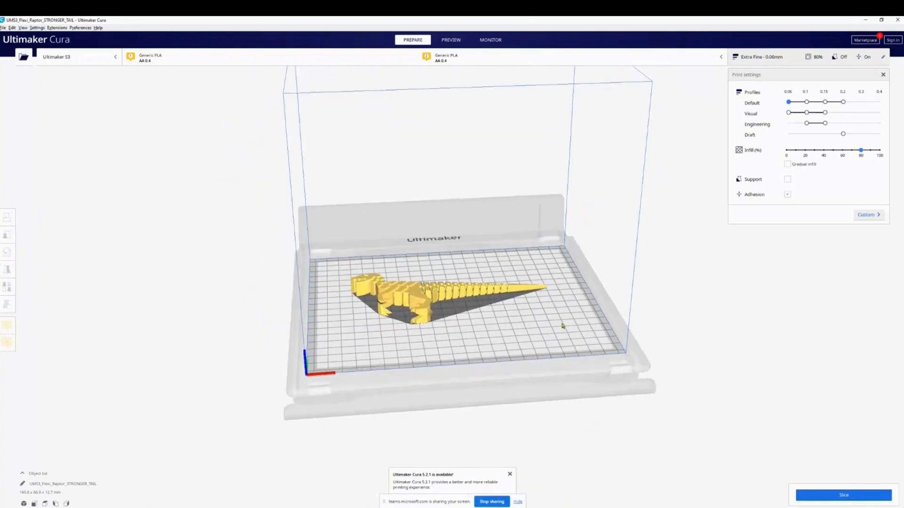
Step: Show the list of available printers from the printer selector
left_click_drag(562, 326, 470, 375)
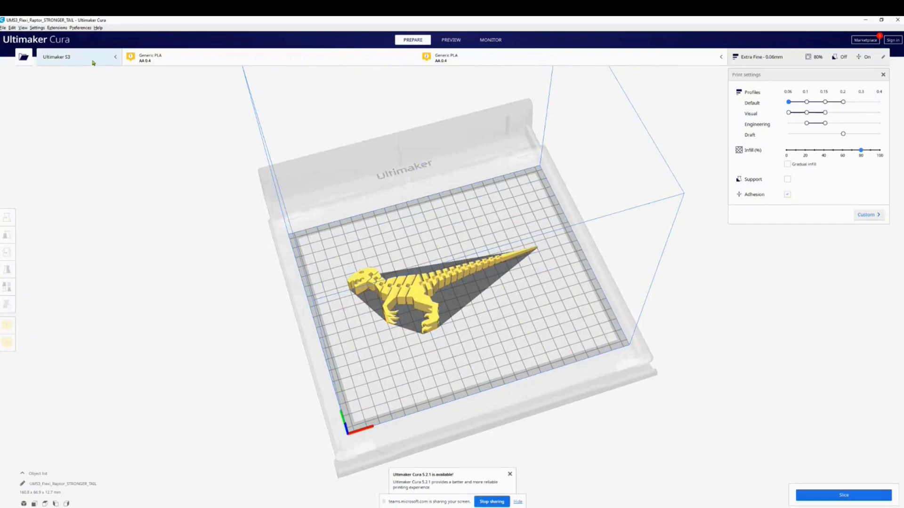
left_click(78, 56)
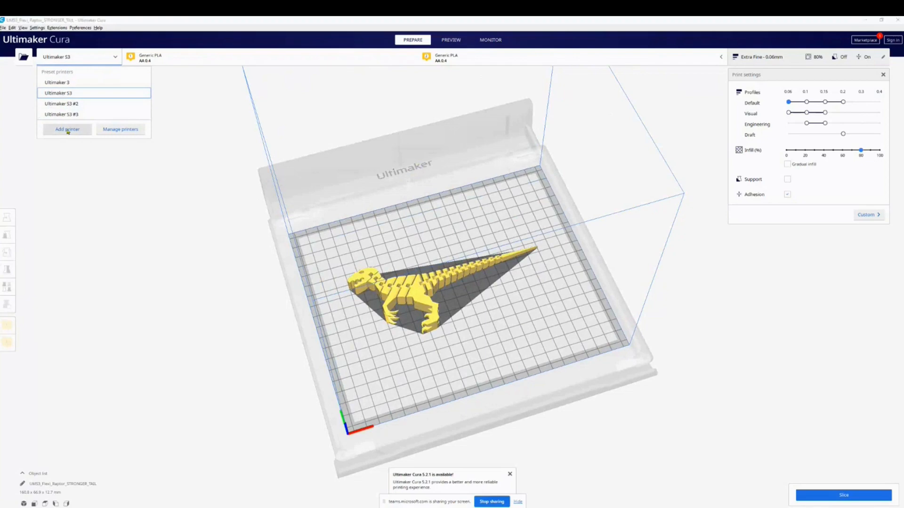
Step: Add a non-networked Ultimaker S3 under Ultimaker B.V. as the active printer
left_click(68, 129)
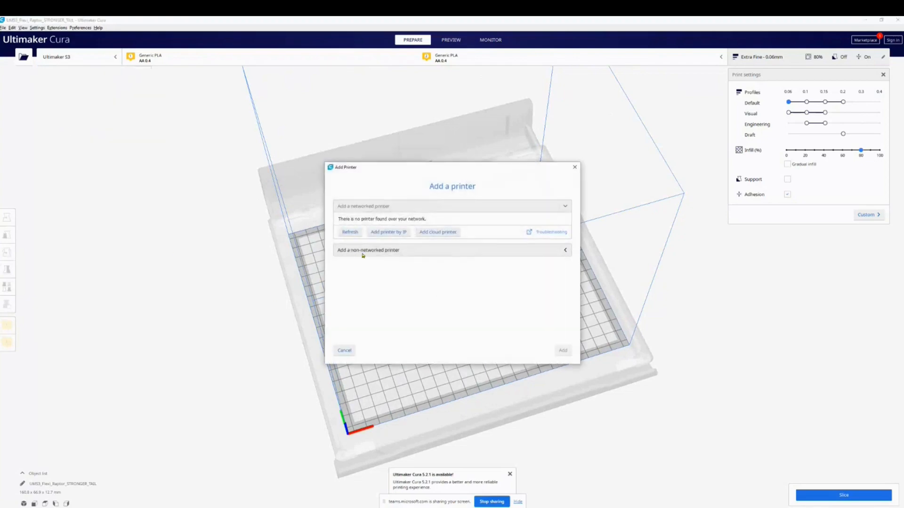
mouse_move(414, 257)
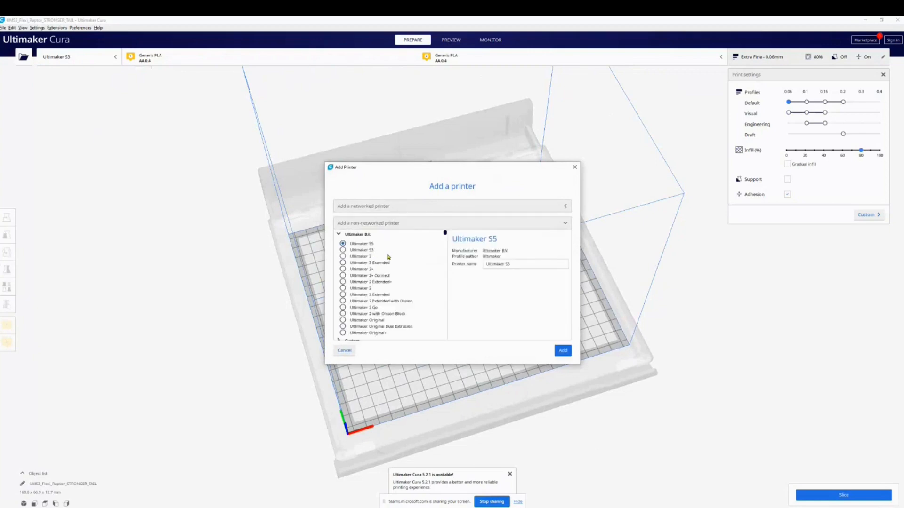
mouse_move(377, 271)
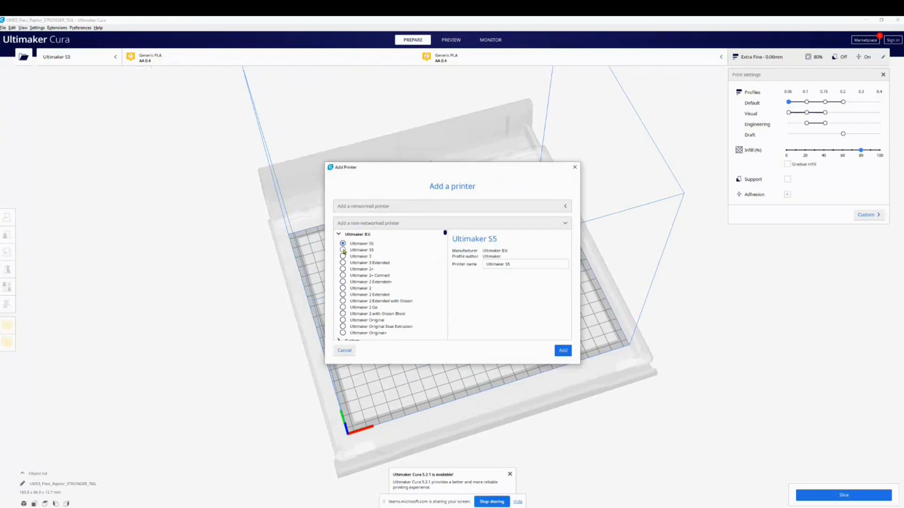
left_click(342, 250)
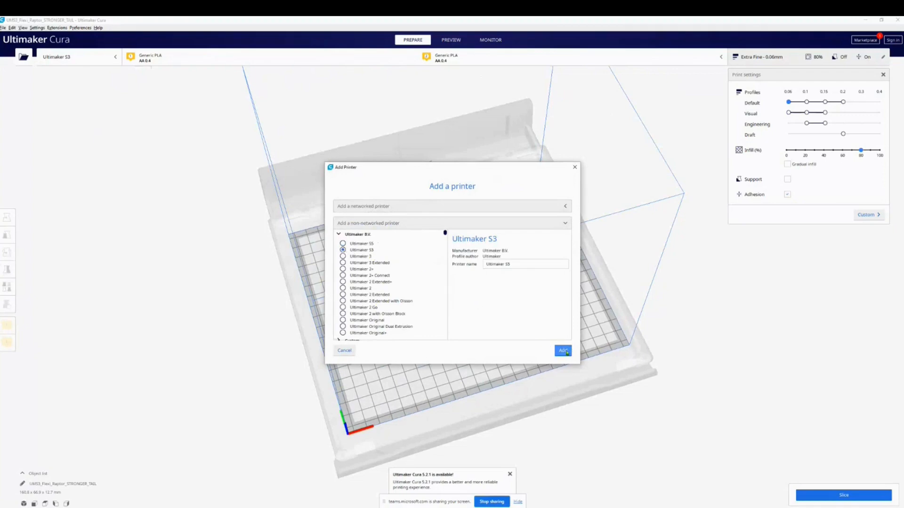
left_click(563, 350)
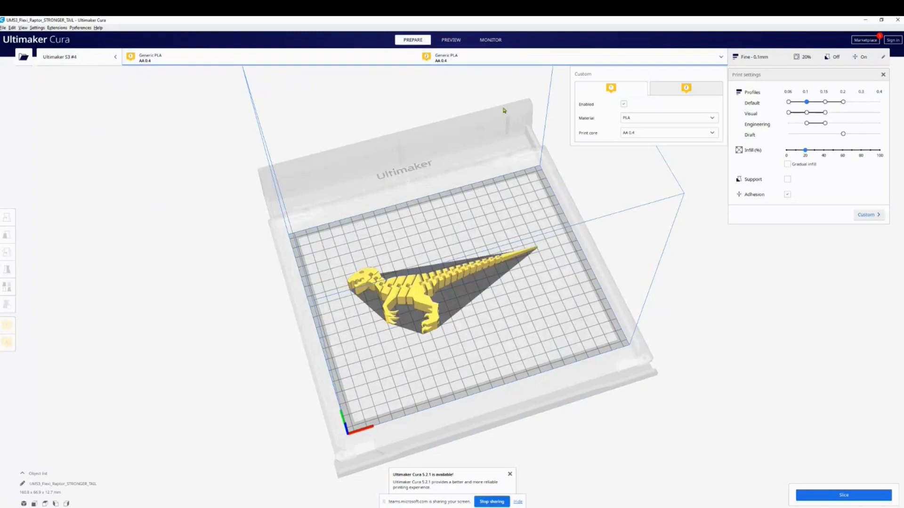
Step: Set the extruder to Generic PLA with an AA 0.4 print core
left_click(685, 88)
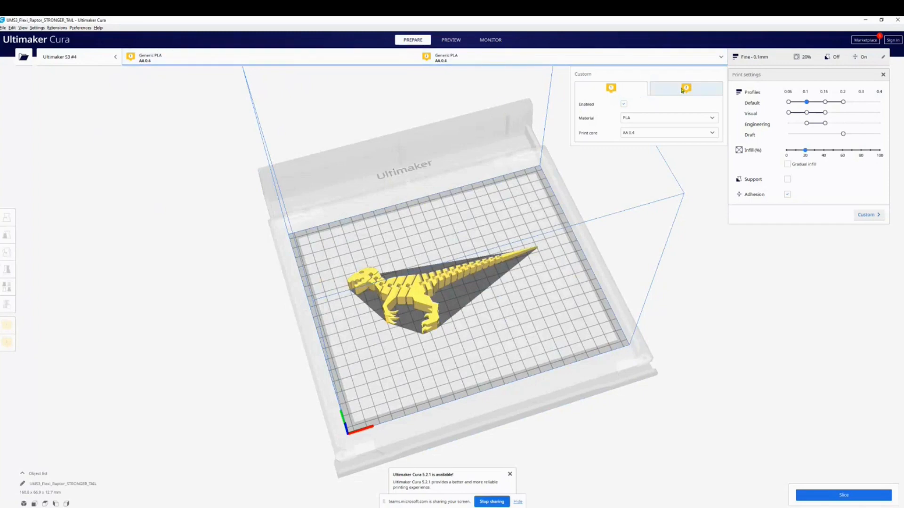
left_click(668, 118)
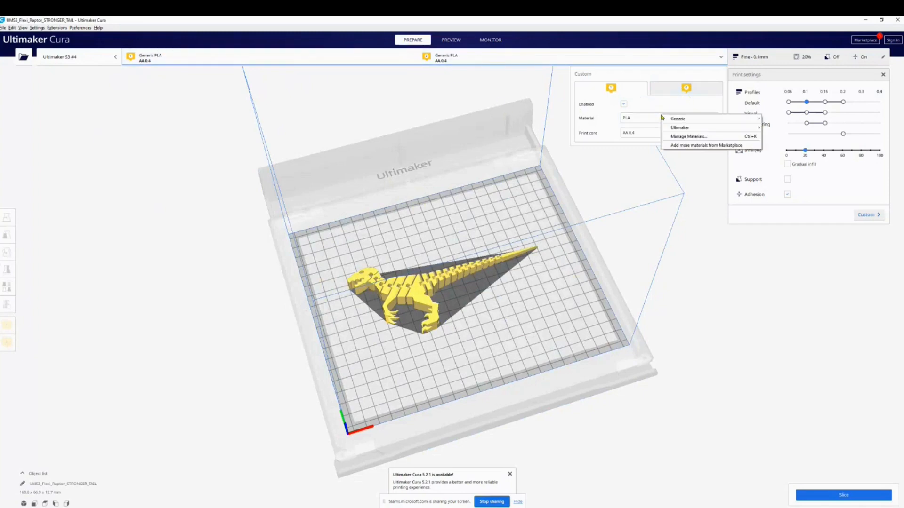
mouse_move(677, 118)
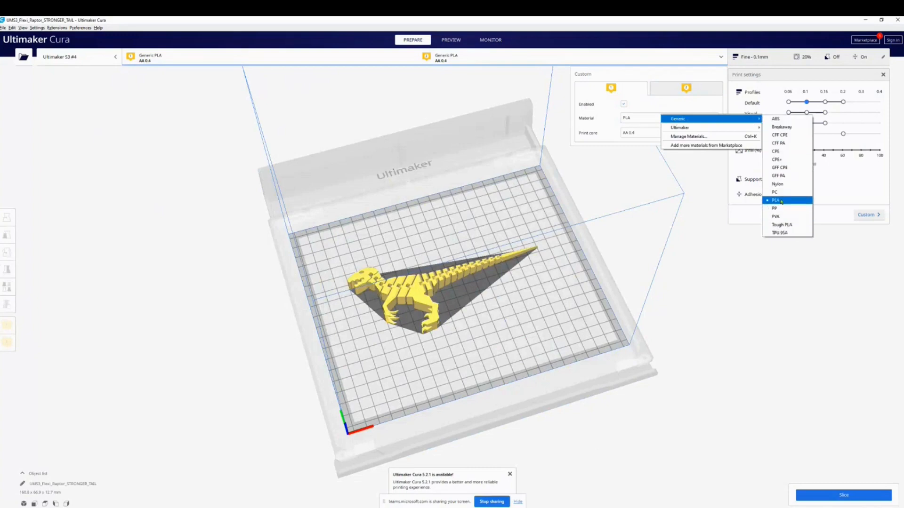
left_click(776, 200)
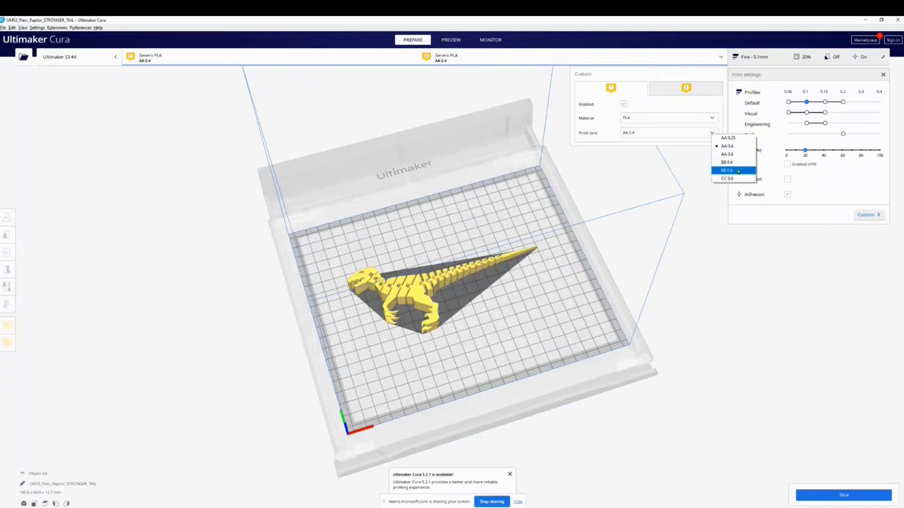
left_click(726, 145)
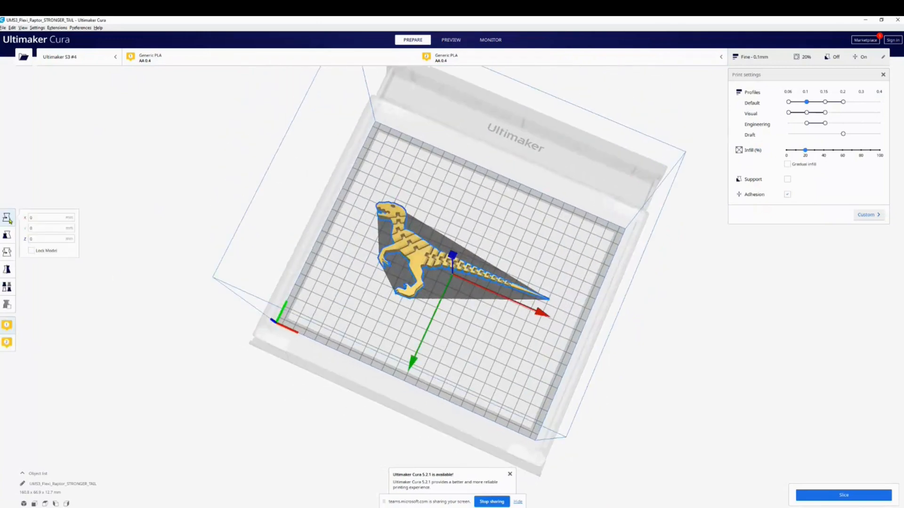
mouse_move(6, 235)
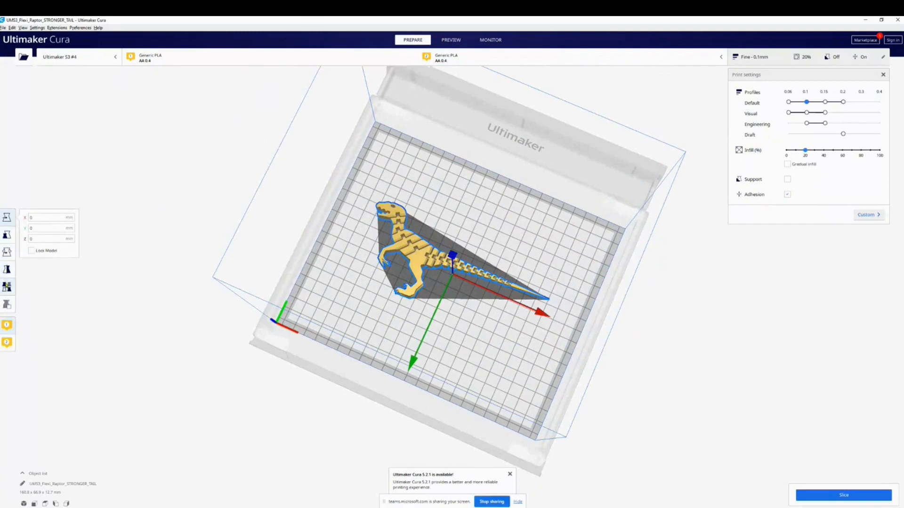
mouse_move(7, 304)
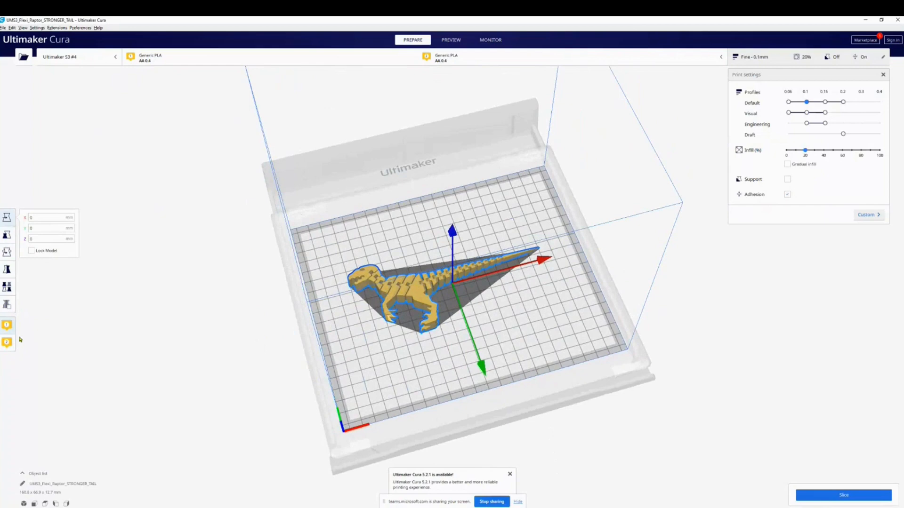
mouse_move(32, 328)
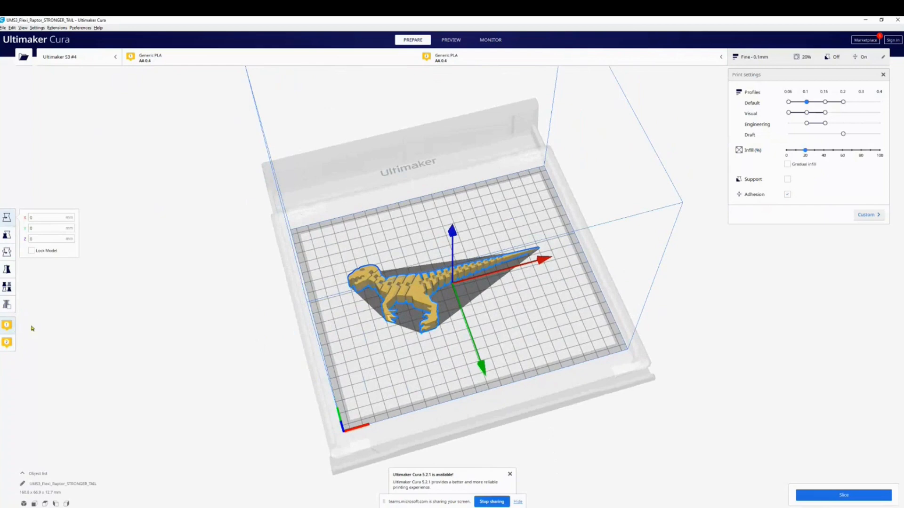
mouse_move(7, 340)
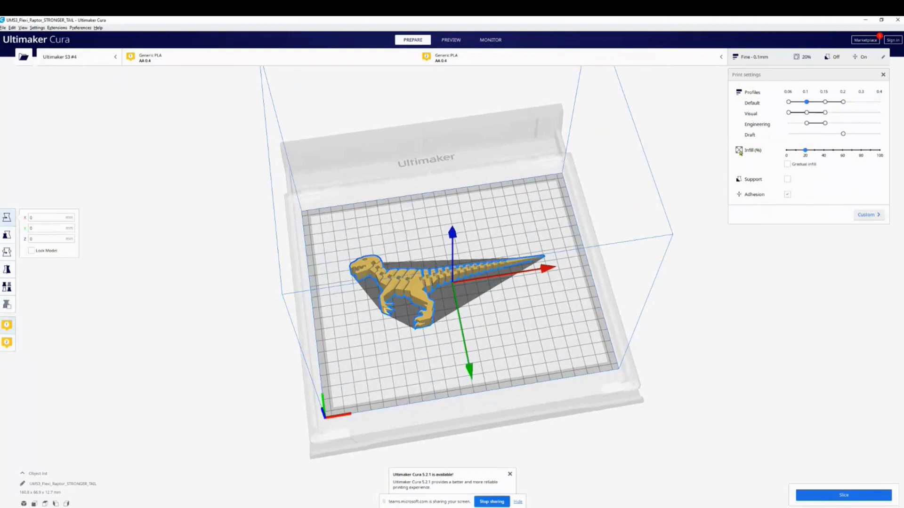
mouse_move(749, 75)
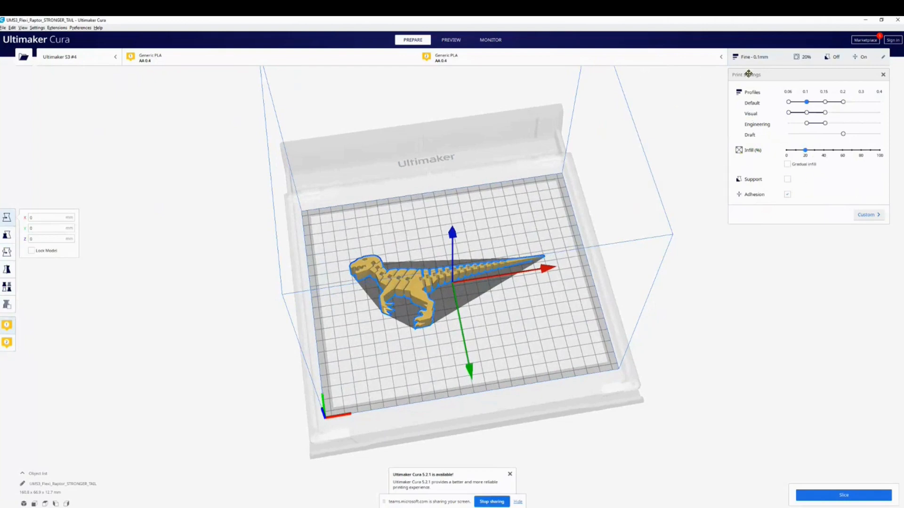
mouse_move(785, 113)
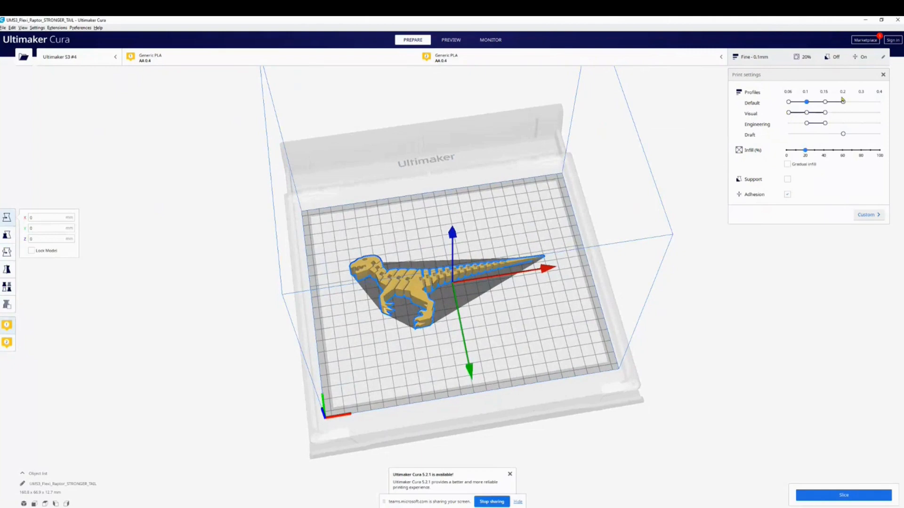
Step: Try Fine, Normal and Visual Extra Fine profiles, then settle on Default Fast 0.2 mm
left_click_drag(806, 102, 843, 102)
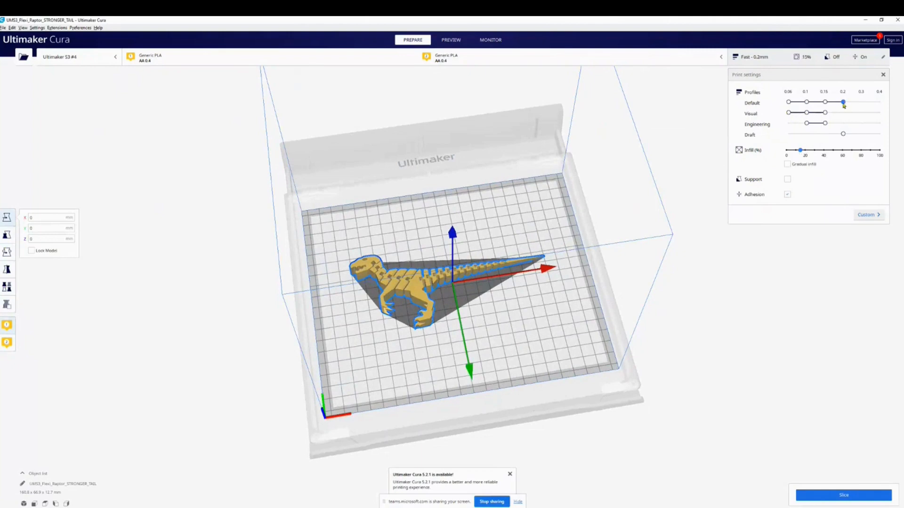
mouse_move(826, 107)
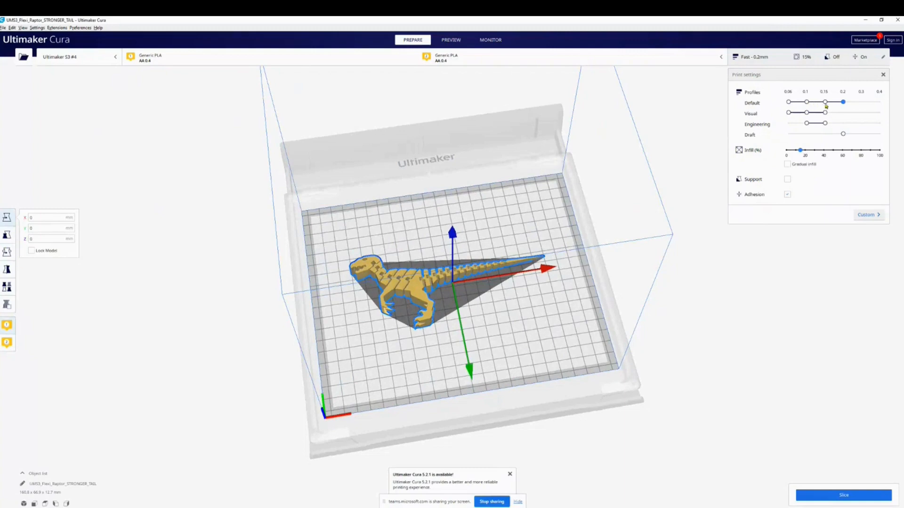
left_click_drag(842, 102, 824, 102)
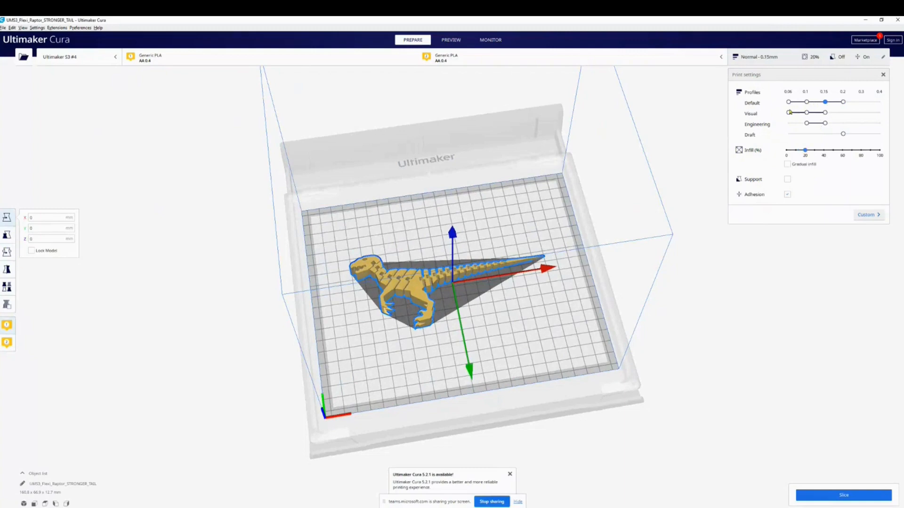
left_click(788, 112)
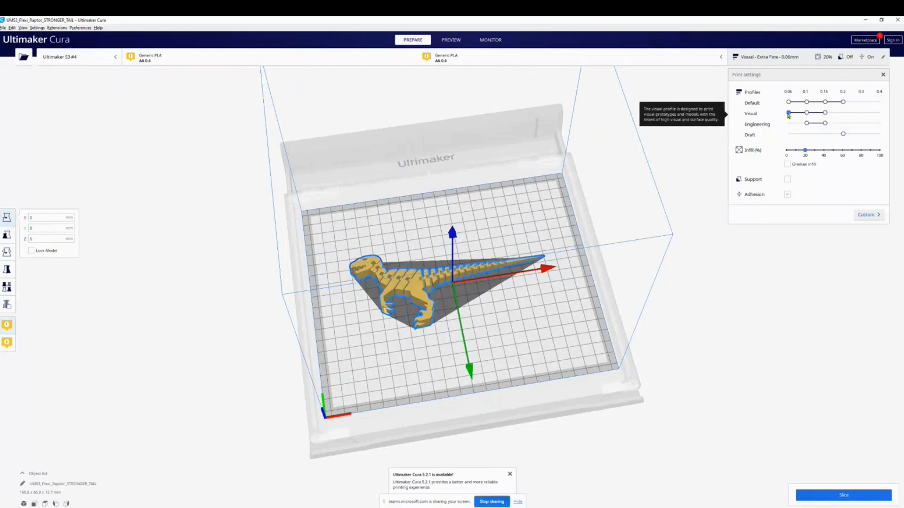
left_click(807, 102)
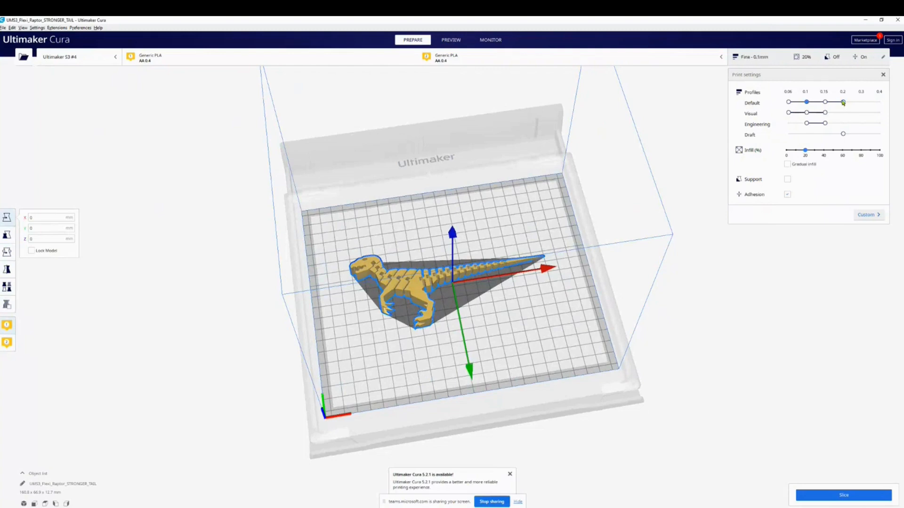
left_click_drag(806, 102, 843, 102)
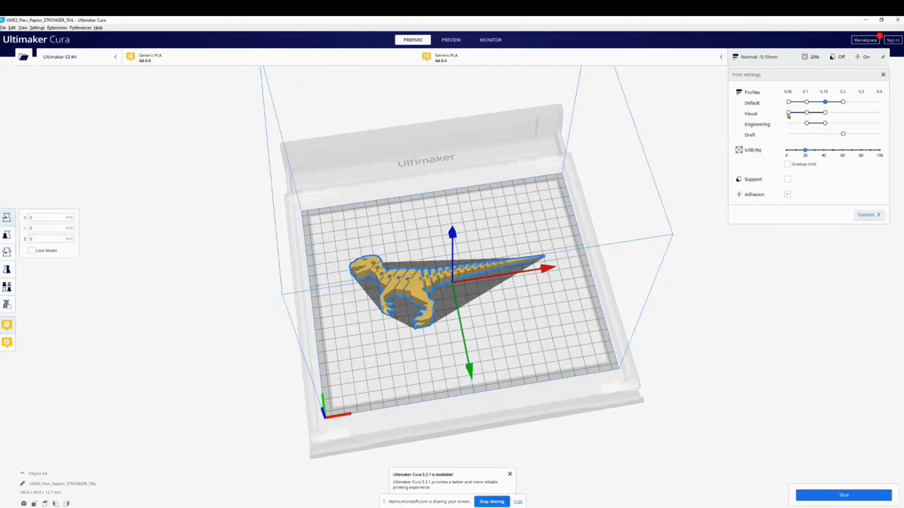
left_click(788, 113)
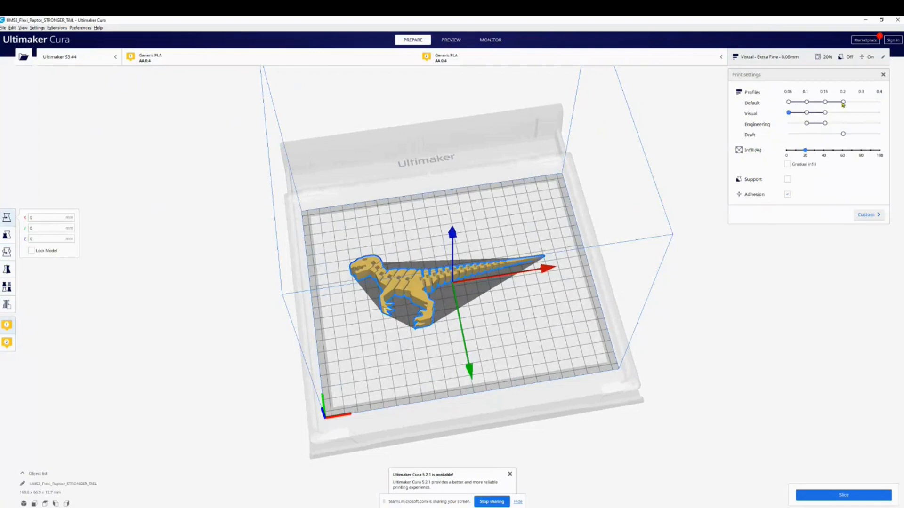
left_click(843, 102)
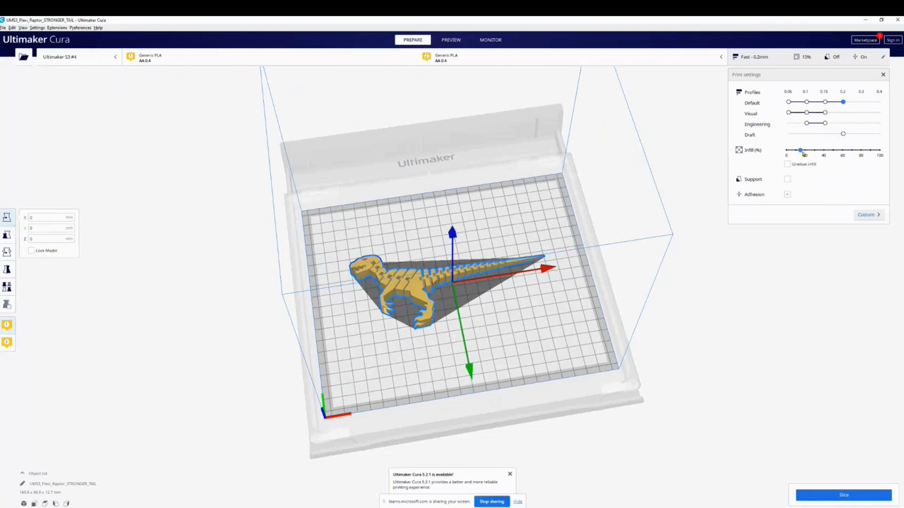
Step: Set infill density to 20%, briefly trying 40% before returning to 20%
left_click_drag(800, 151, 805, 150)
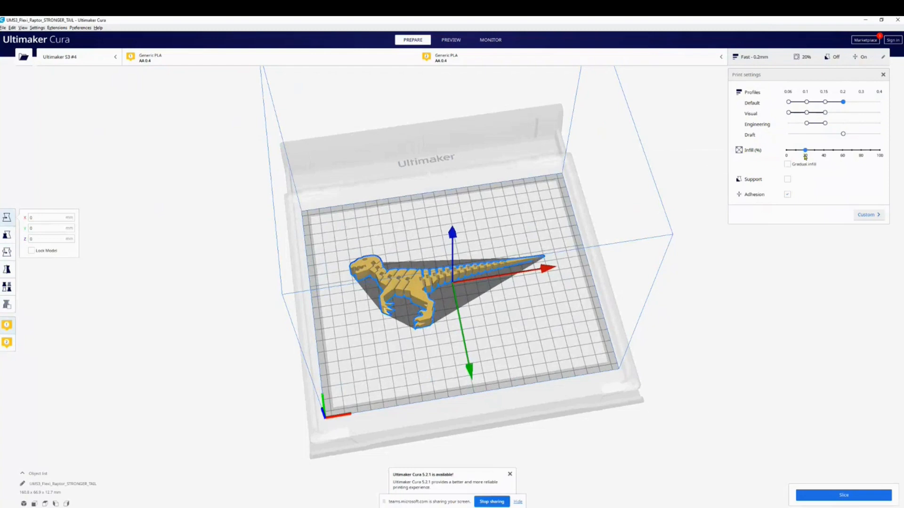
left_click_drag(804, 150, 823, 150)
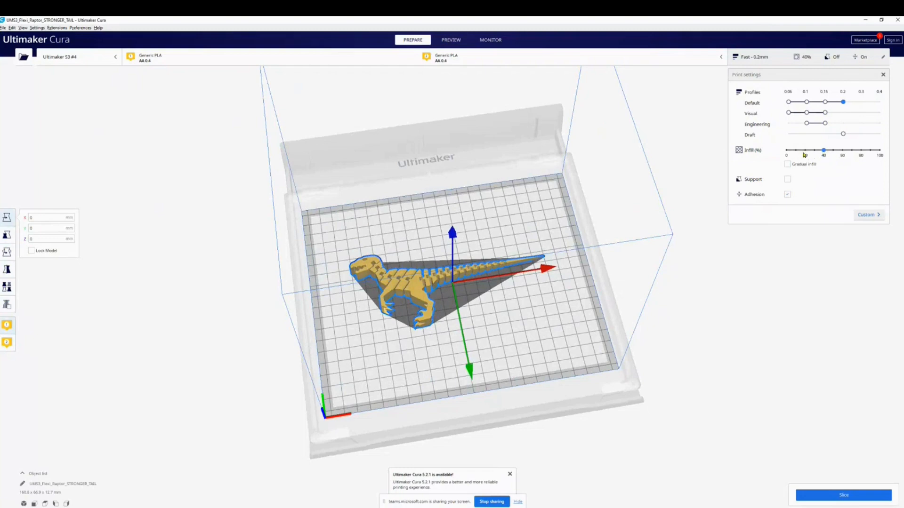
left_click_drag(823, 149, 796, 150)
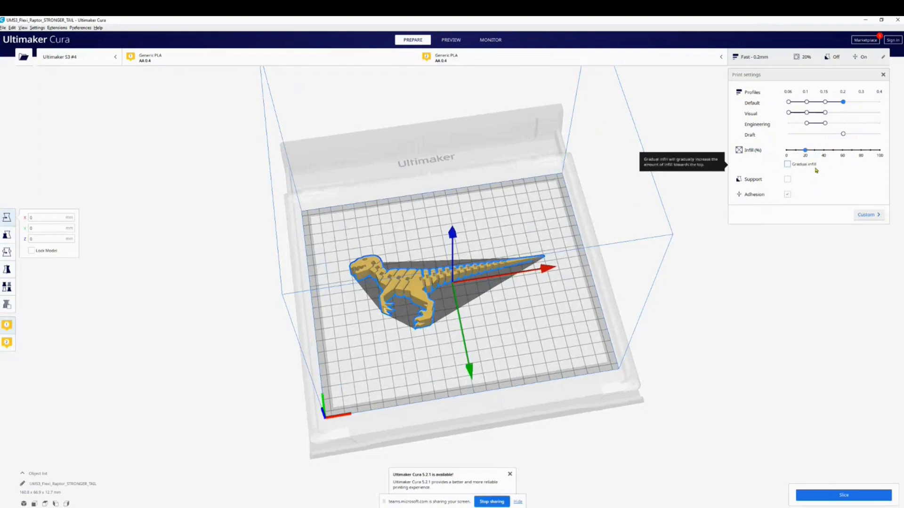
mouse_move(787, 180)
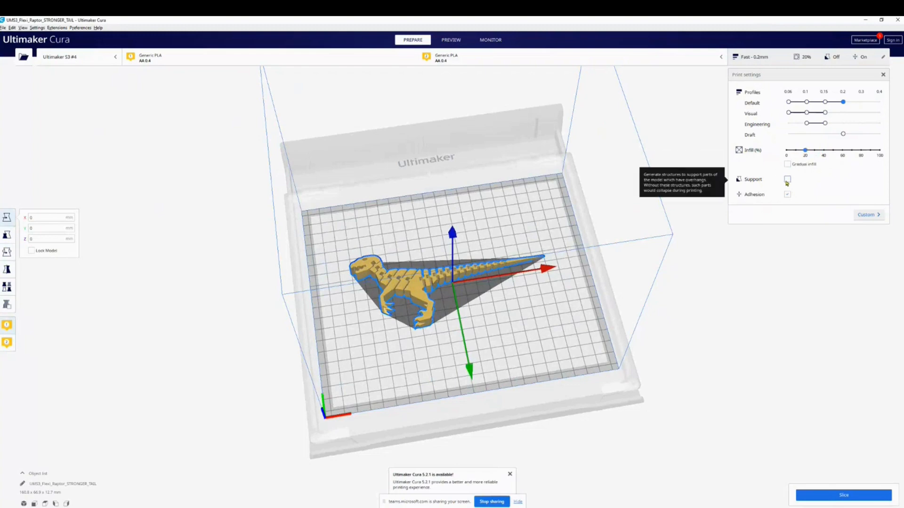
Step: Enable support generation and assign it to Extruder 1
left_click(786, 179)
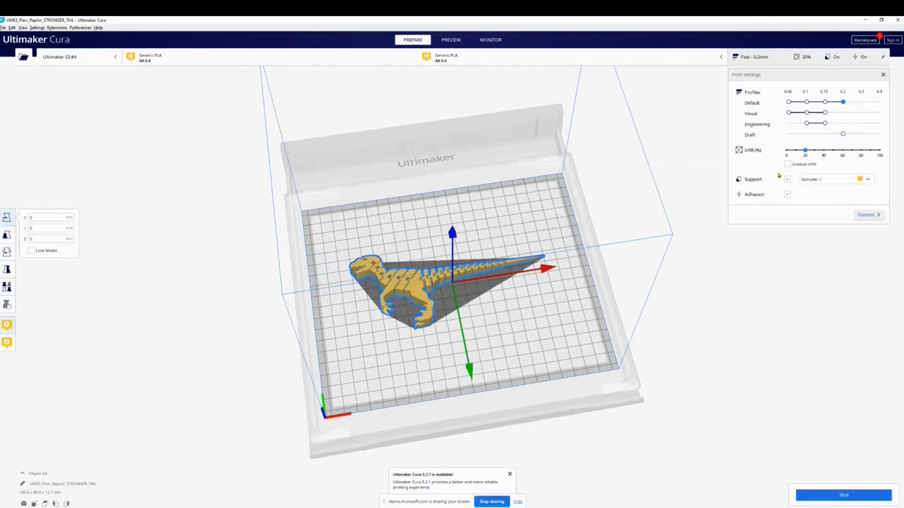
mouse_move(822, 184)
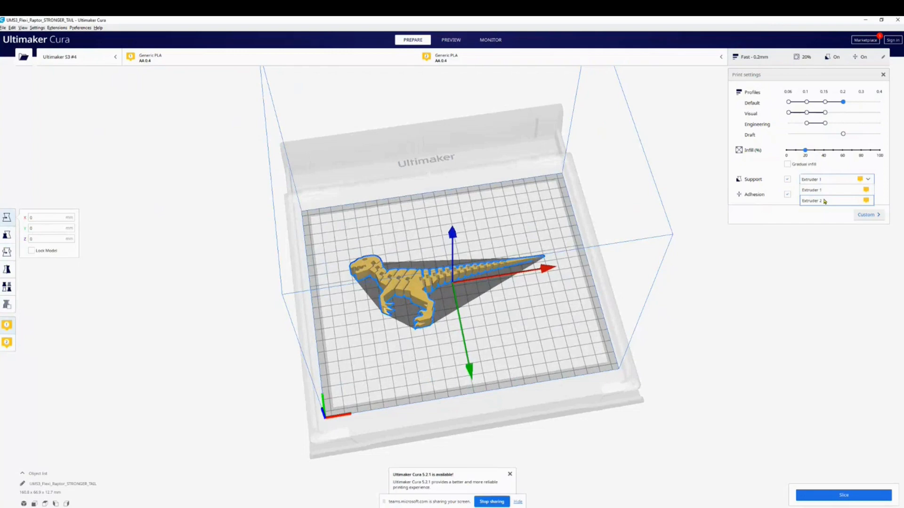
left_click(811, 190)
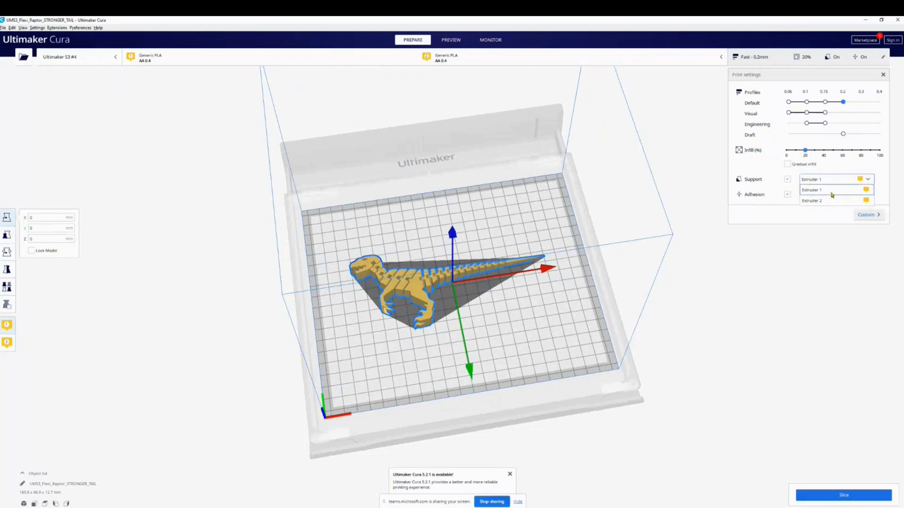
left_click(811, 190)
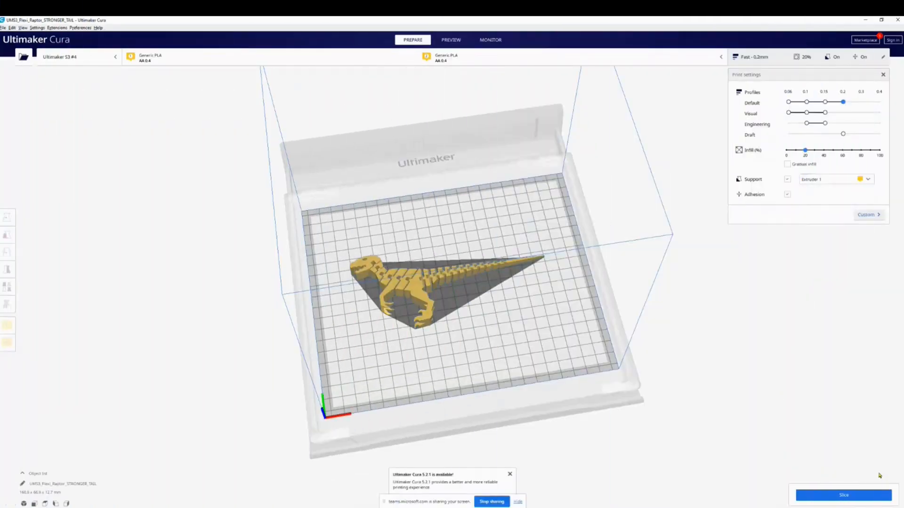
Step: Slice the raptor model with the chosen settings
left_click(843, 495)
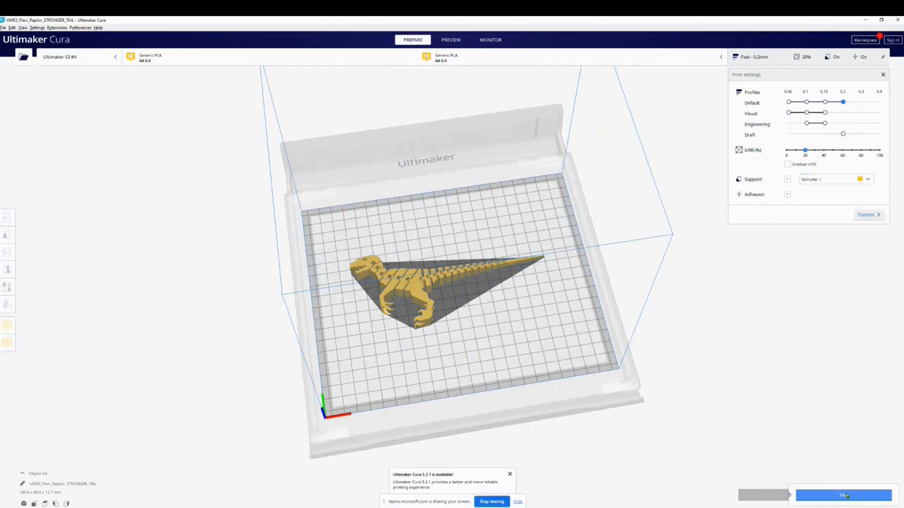
left_click(844, 495)
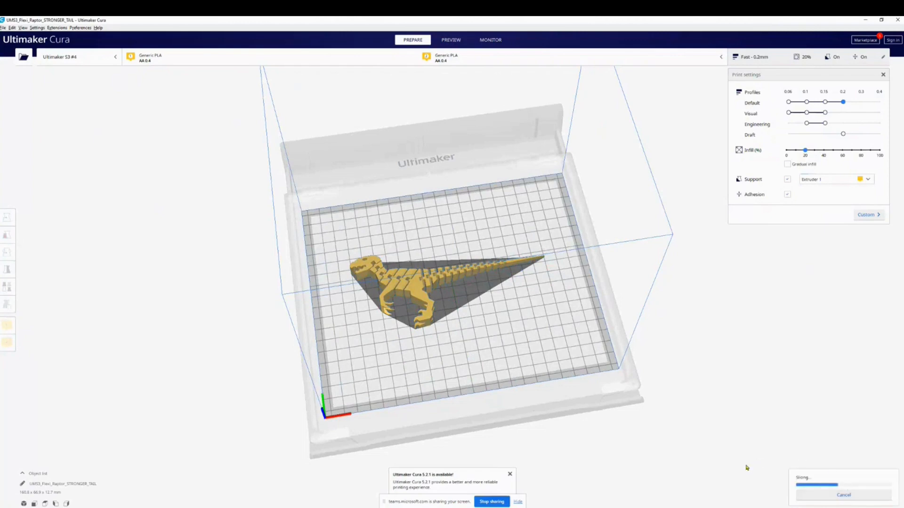